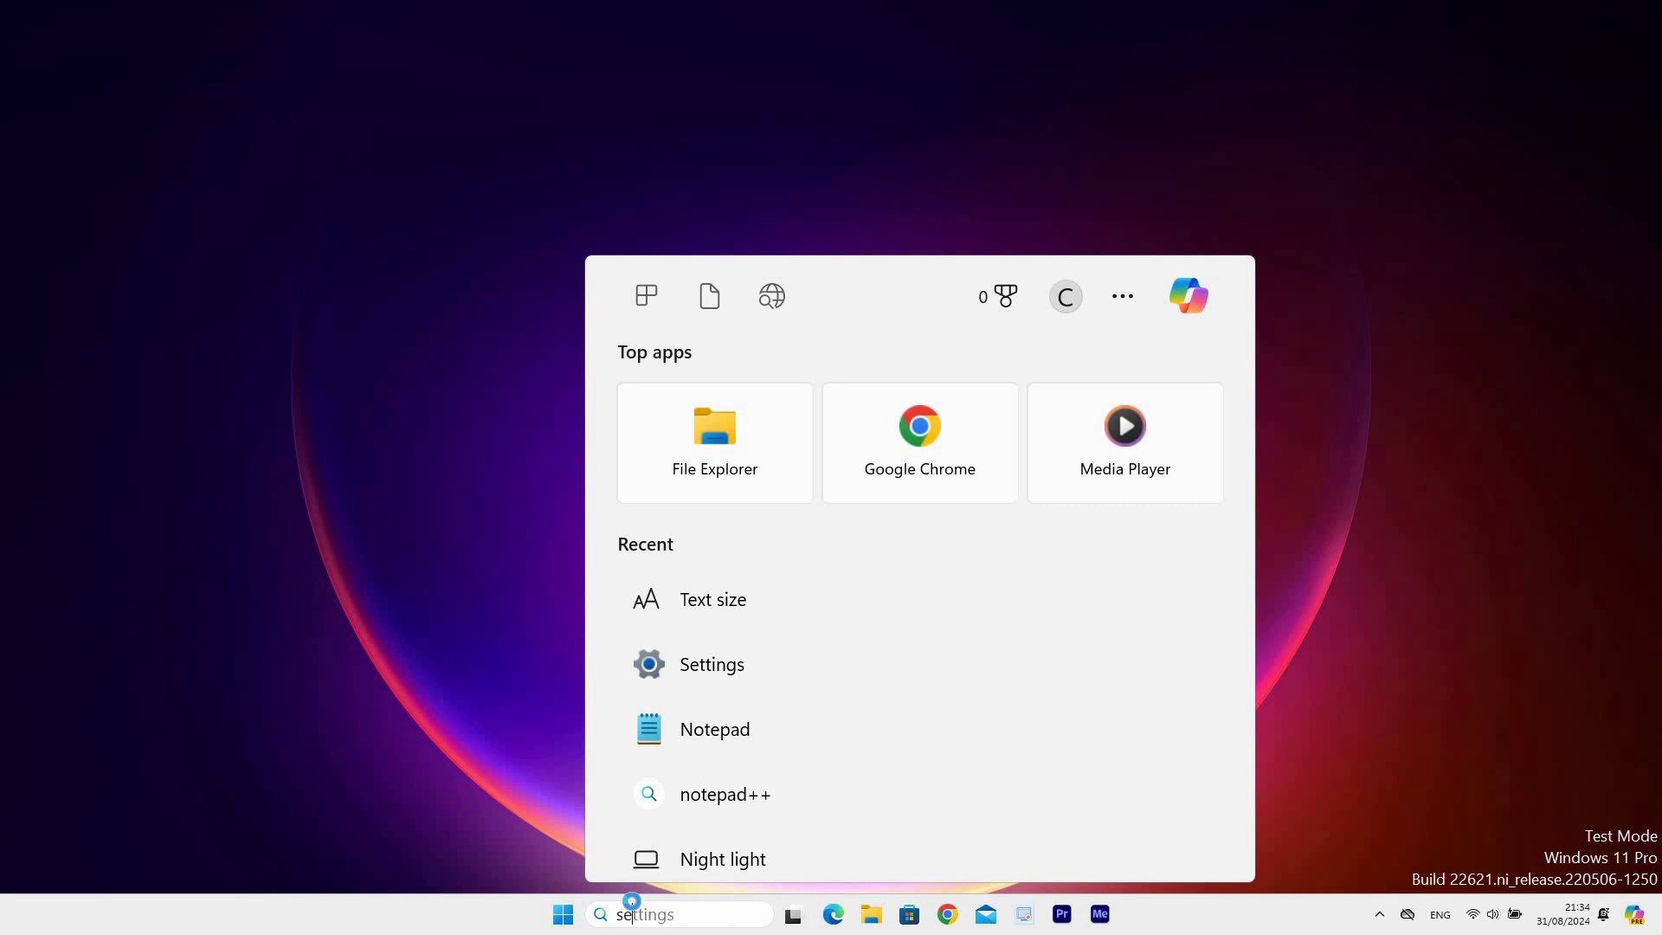
Search for 'settings' and launch the Settings app from the results
{"action": "type", "text": "settings"}
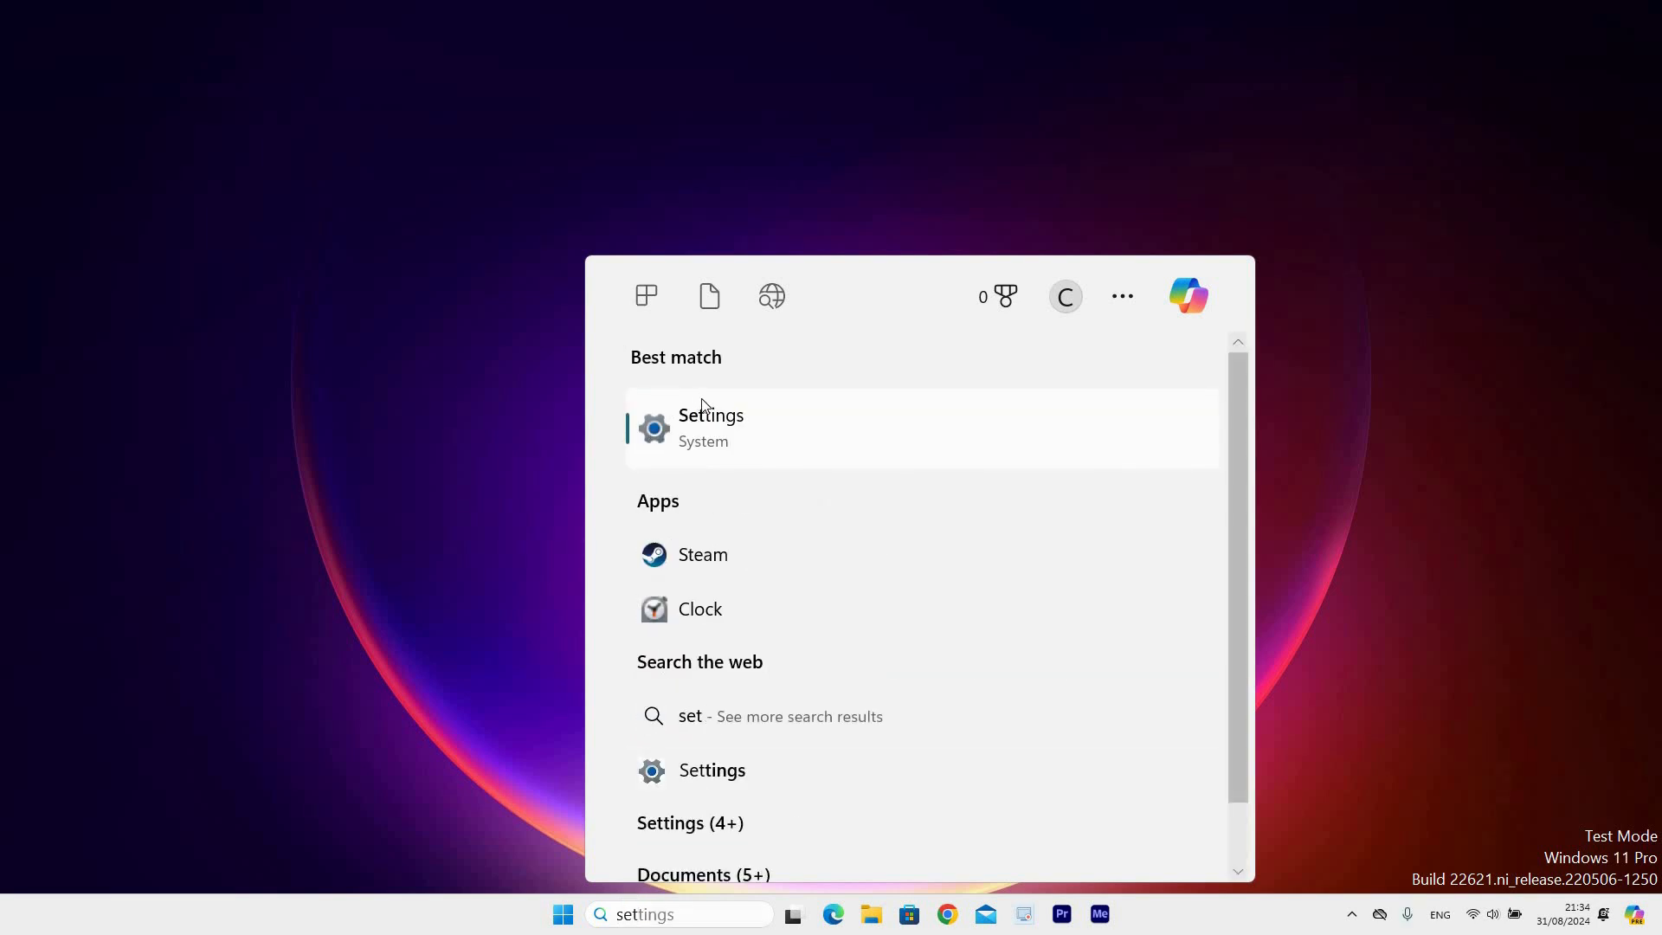
{"action": "left_click", "coordinate": [710, 429]}
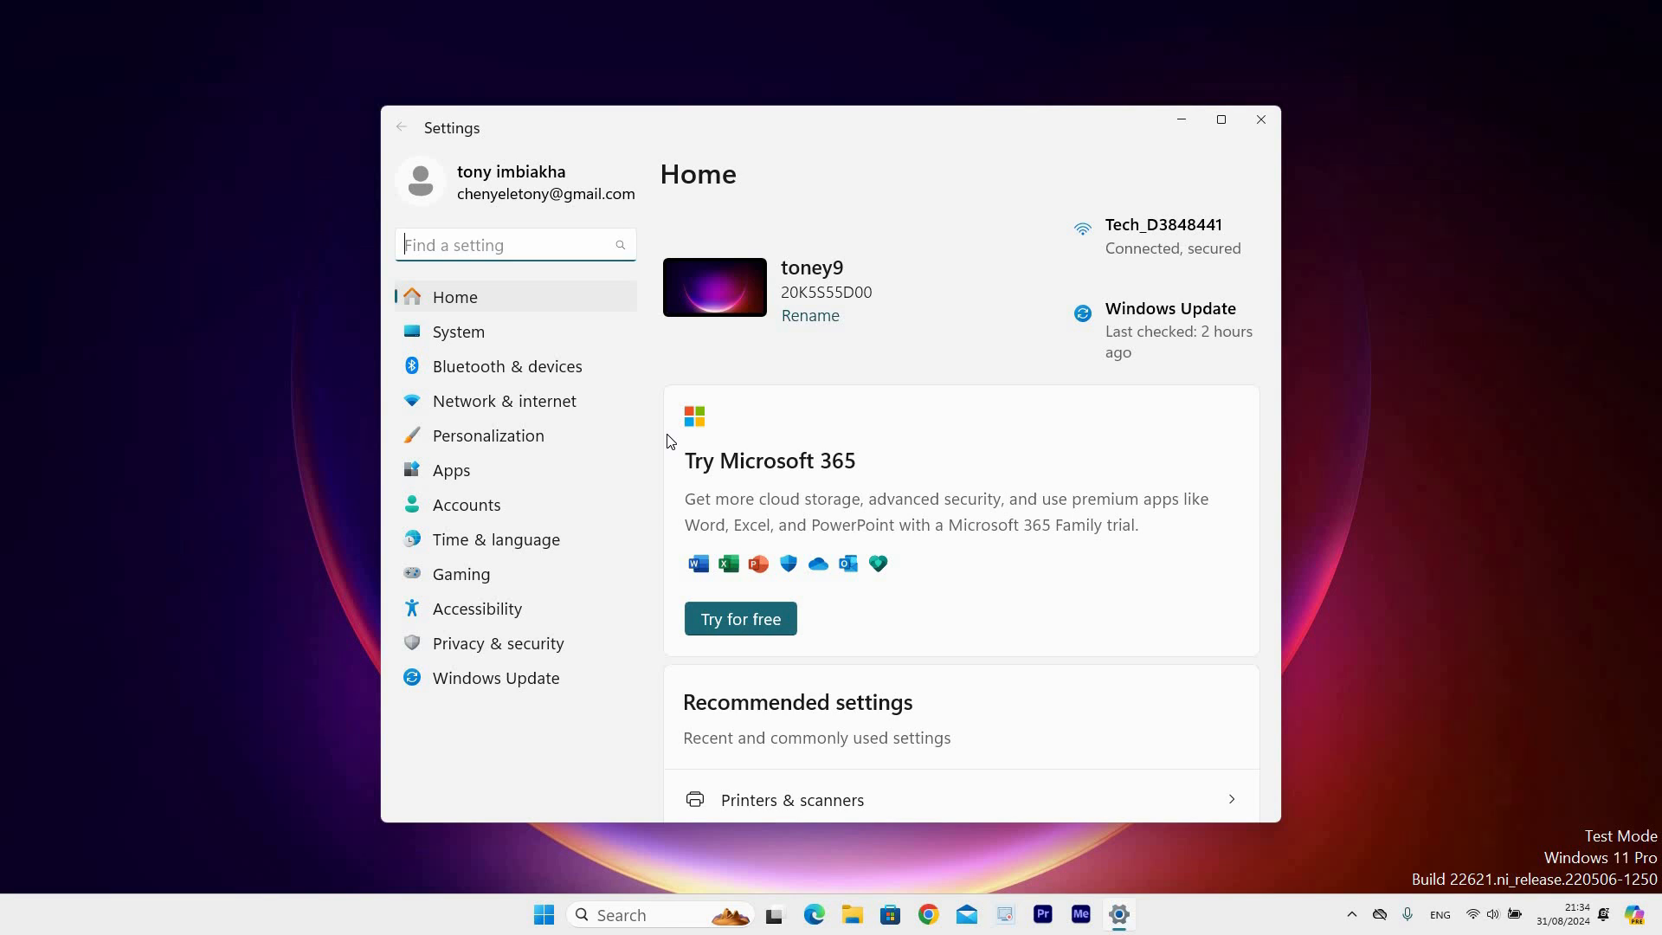
{"action": "mouse_move", "coordinate": [656, 433]}
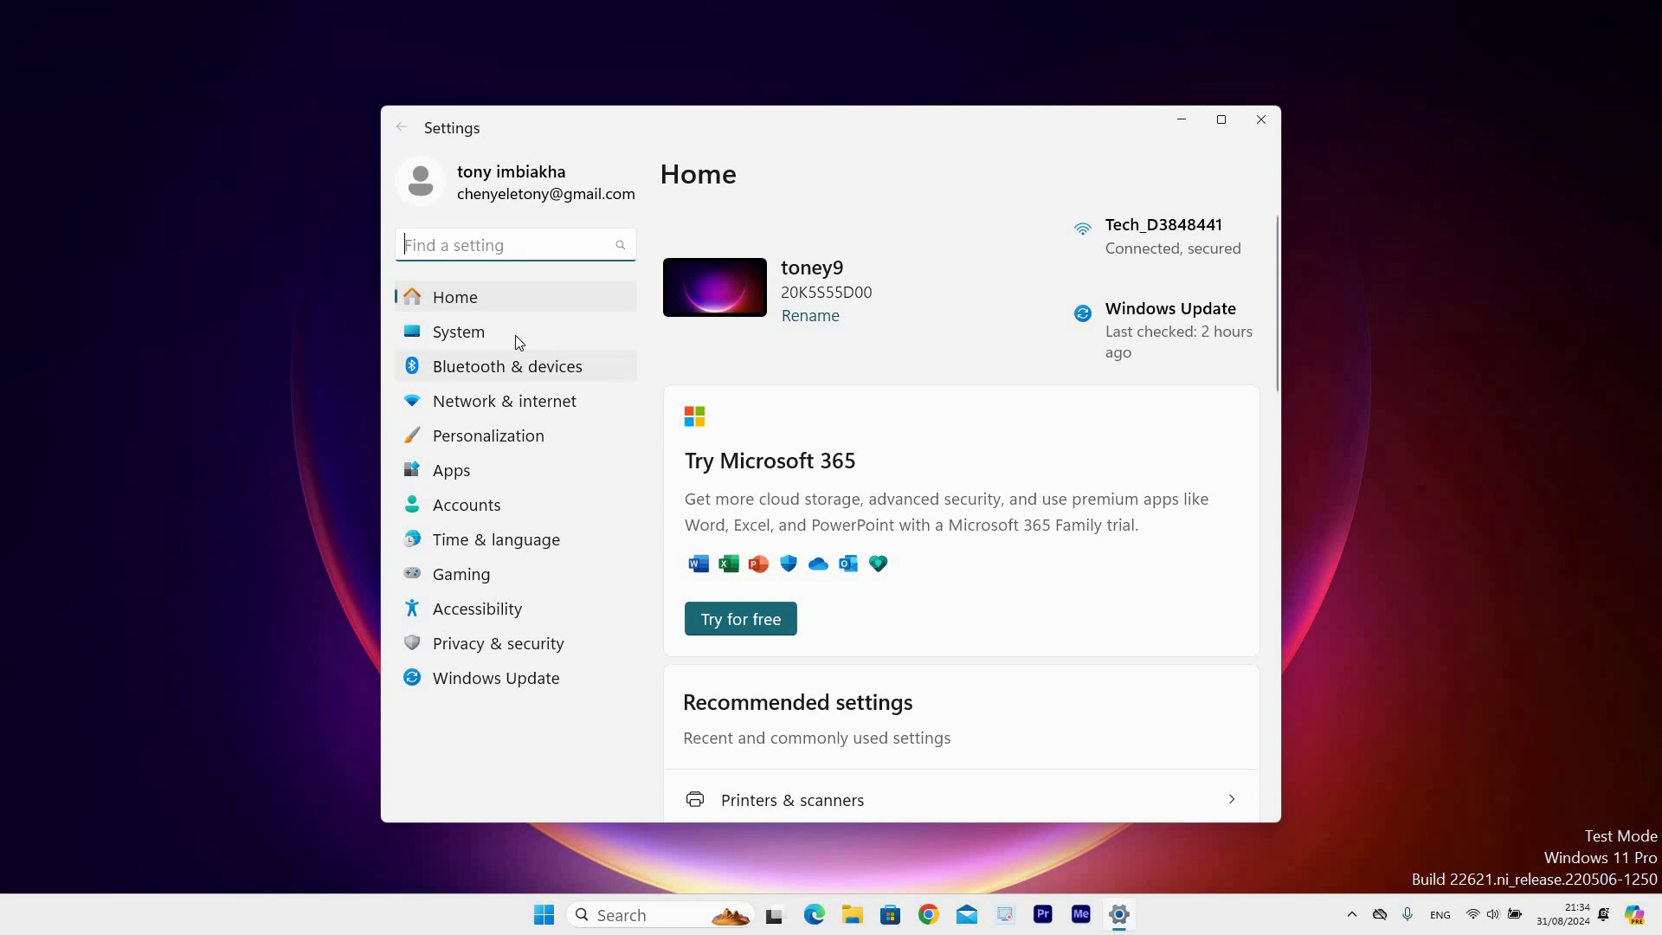
Go to System and start renaming this PC, showing current name toney9
{"action": "left_click", "coordinate": [458, 332]}
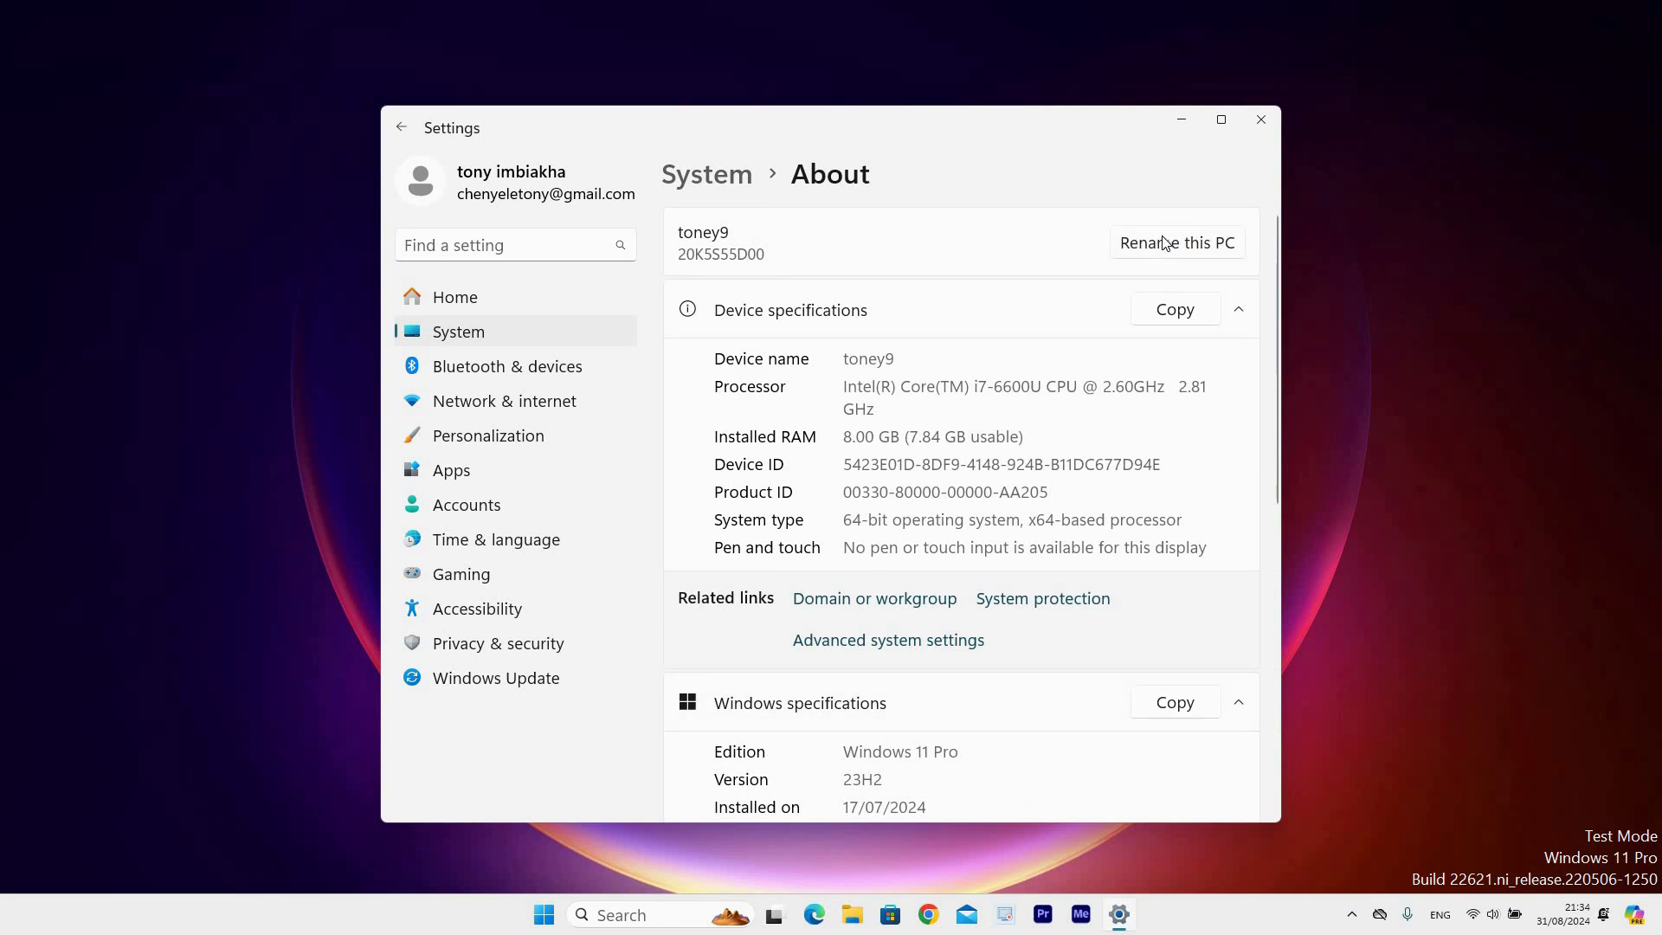
{"action": "left_click", "coordinate": [1176, 242]}
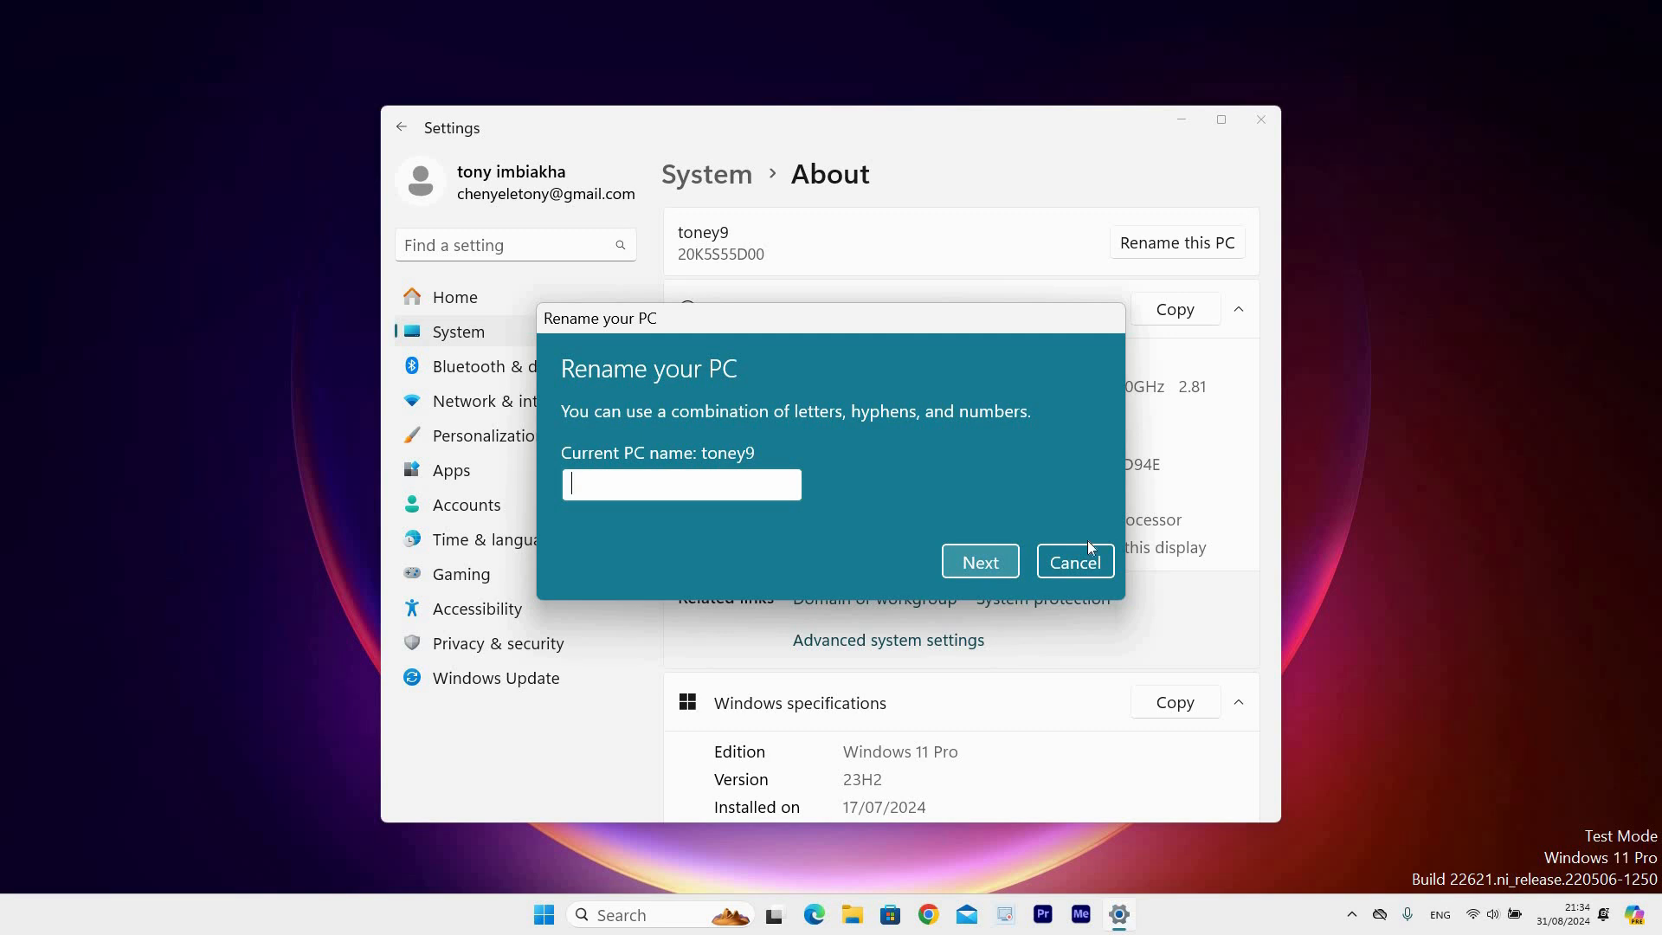
{"action": "mouse_move", "coordinate": [1218, 599]}
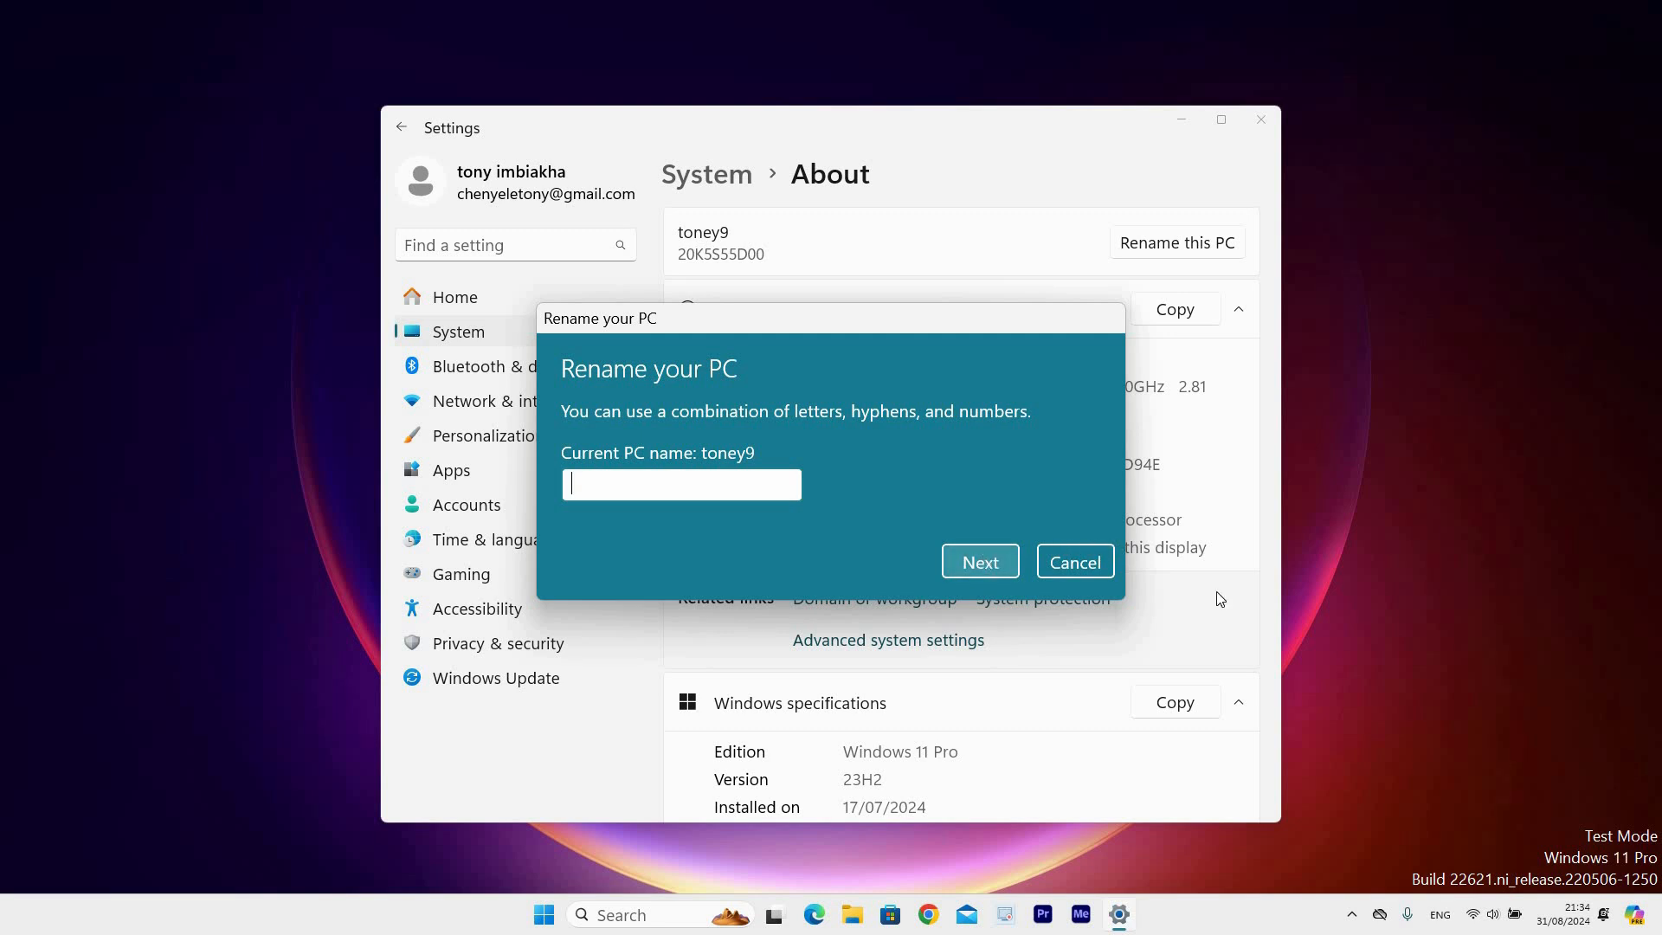
Cancel the Rename your PC prompt and close Settings, keeping the name unchanged
{"action": "left_click", "coordinate": [1072, 561]}
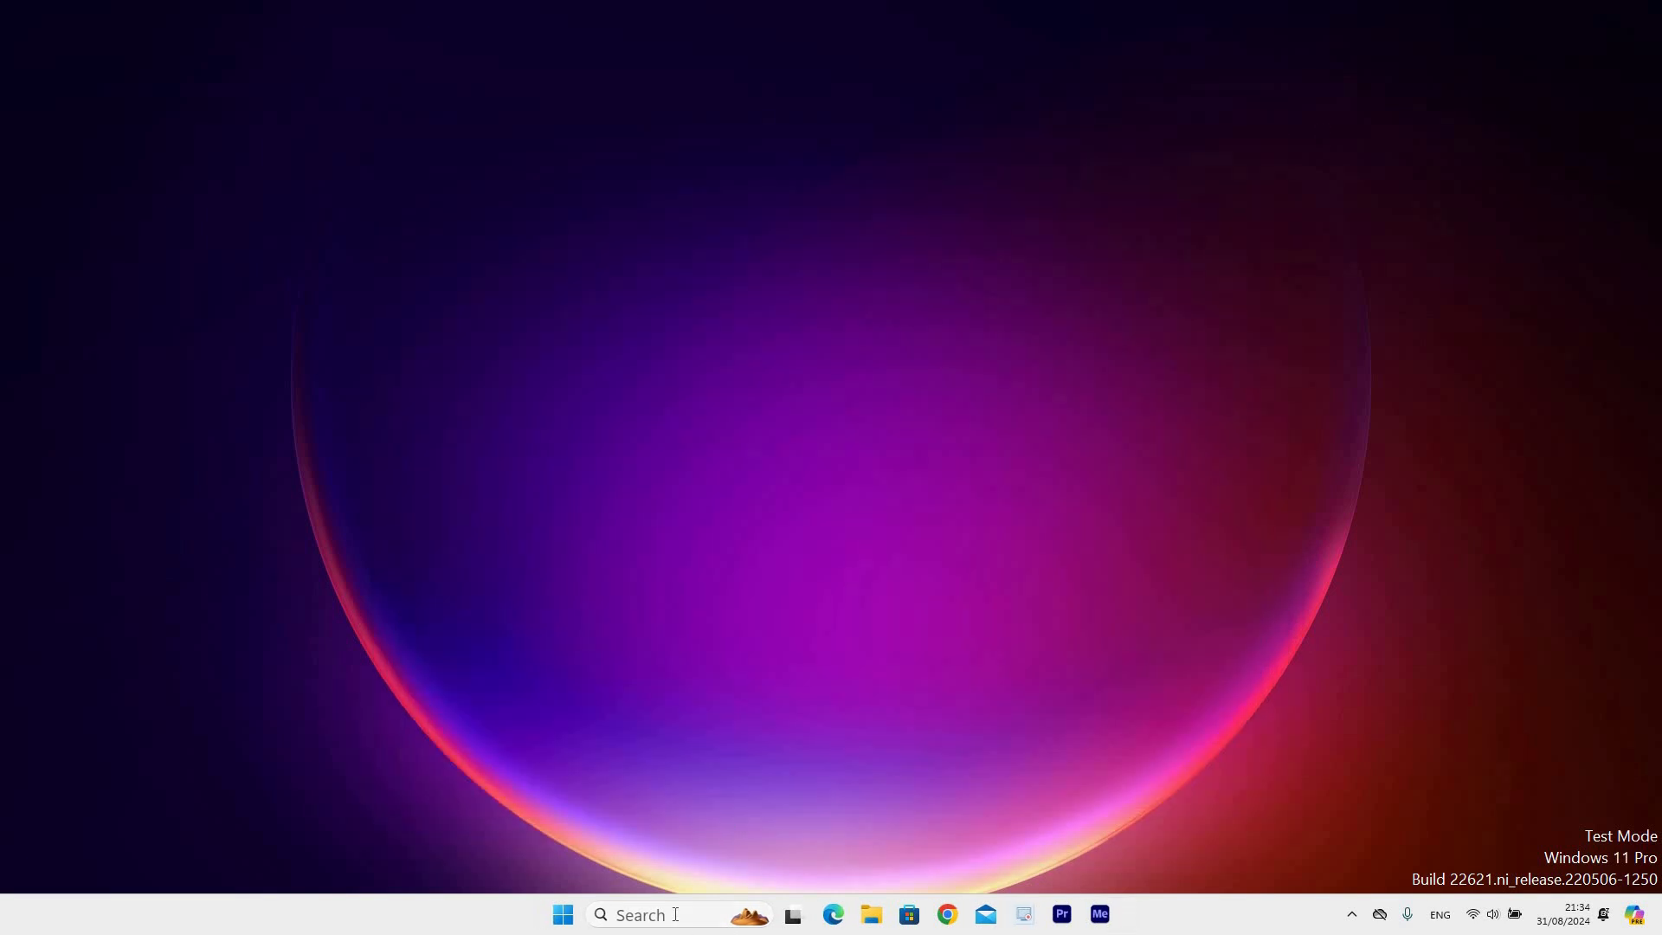
Reopen Settings via a 'set' search and open Rename your PC from System
{"action": "type", "text": "sett"}
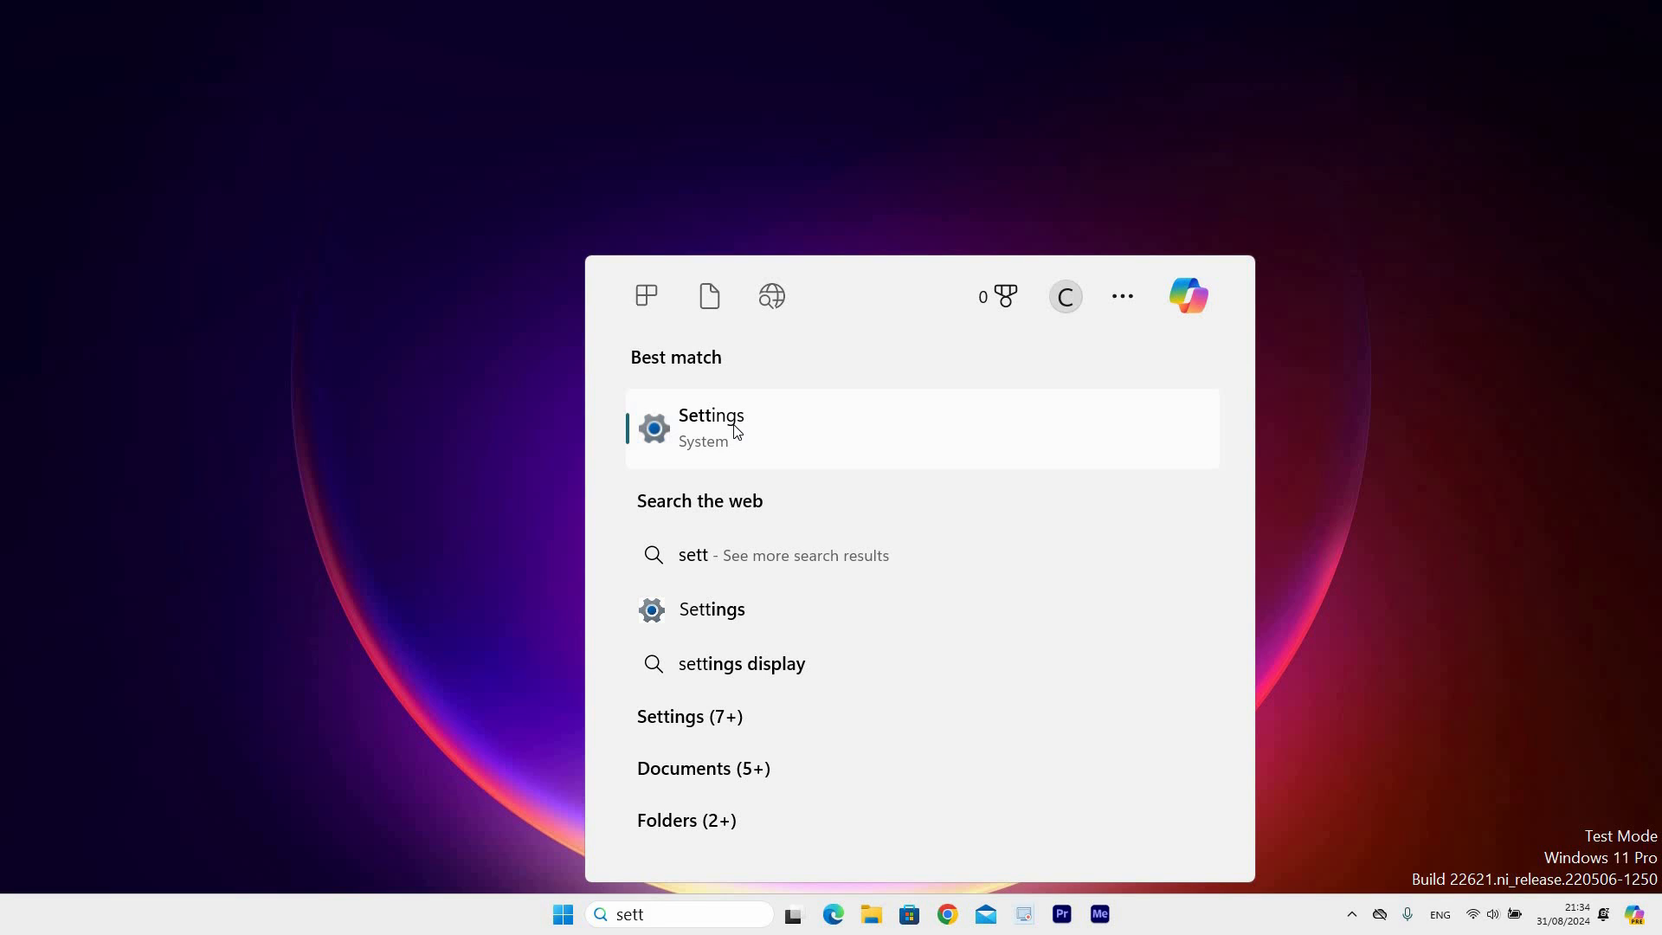
{"action": "left_click", "coordinate": [710, 429]}
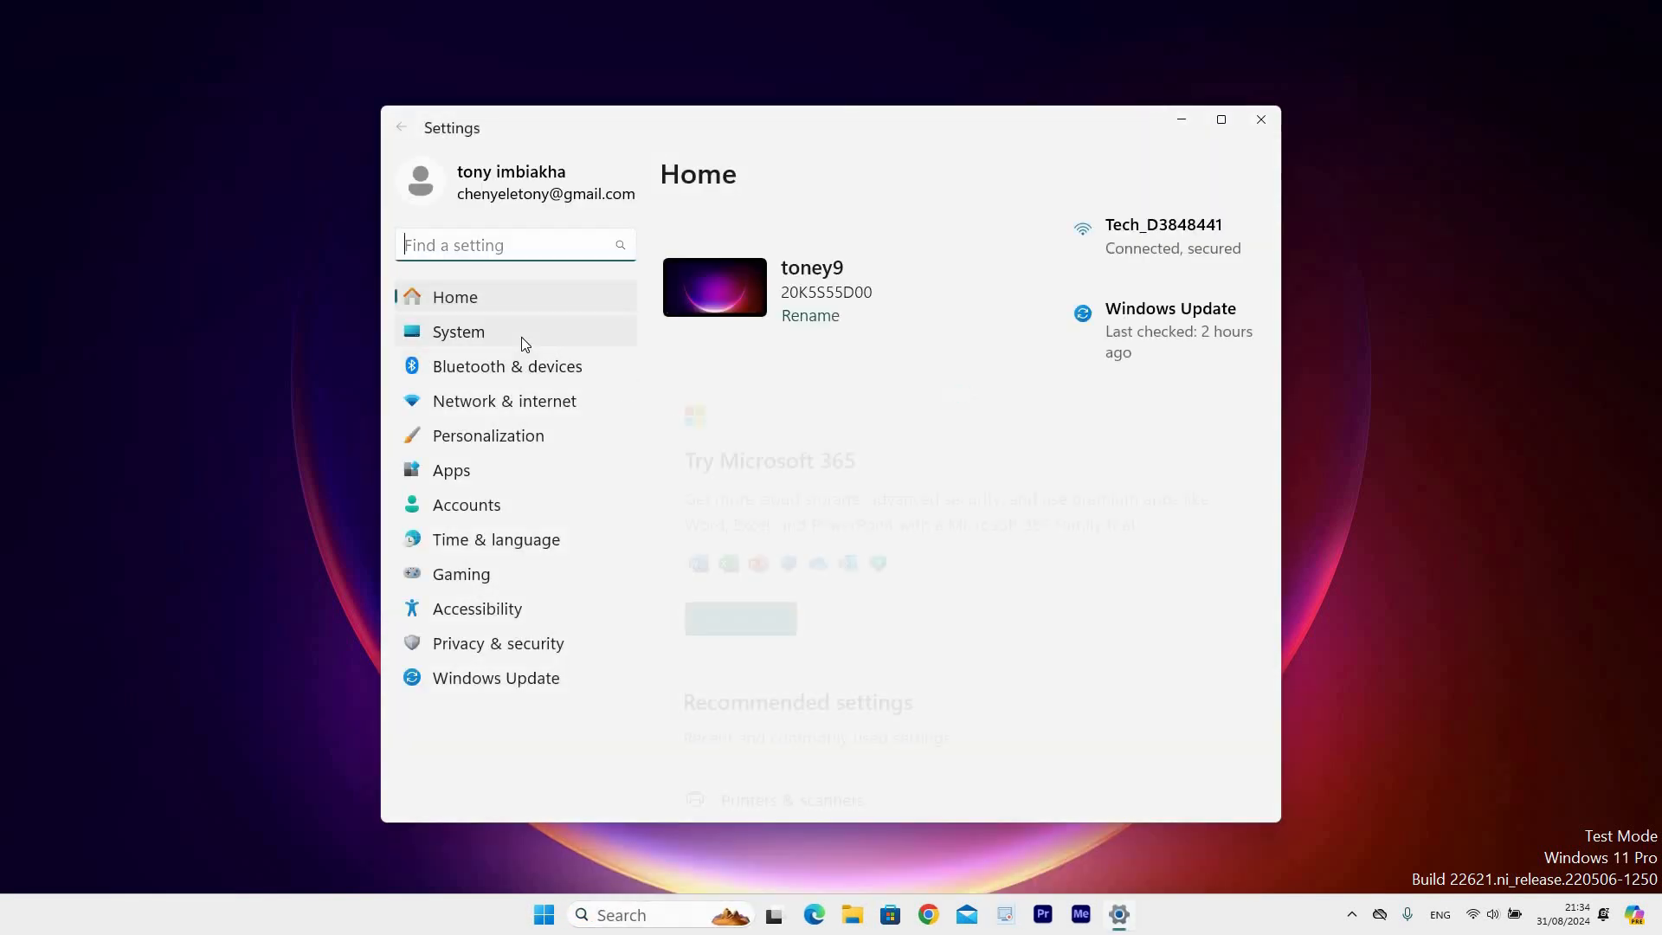
{"action": "left_click", "coordinate": [459, 332]}
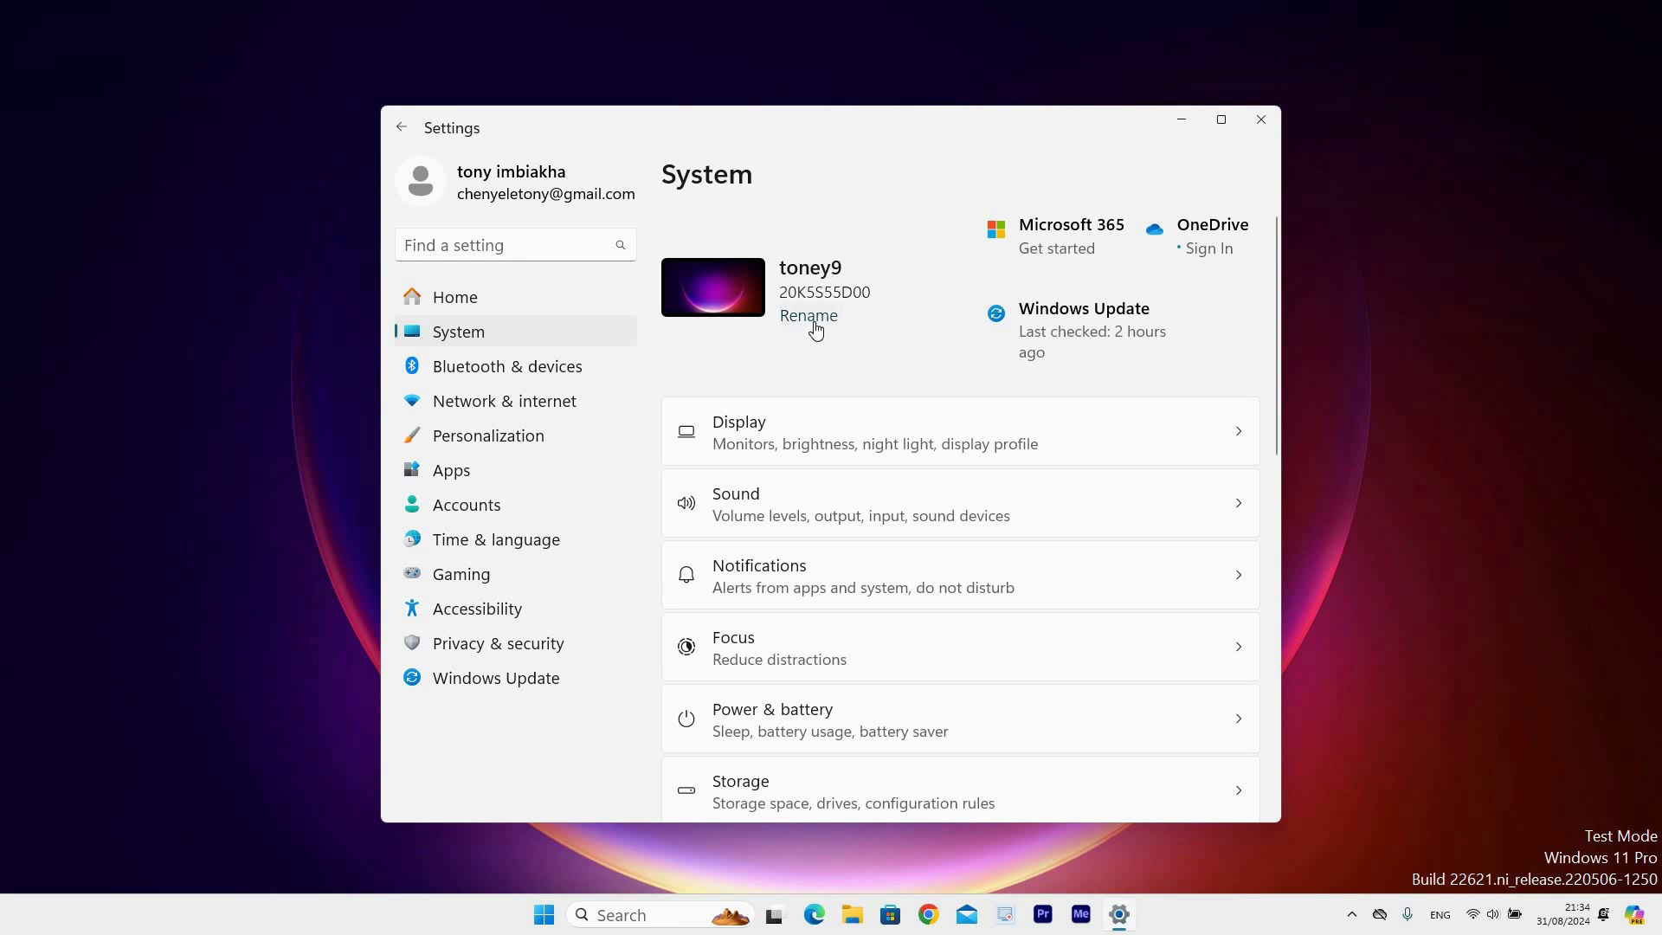
{"action": "left_click", "coordinate": [808, 316]}
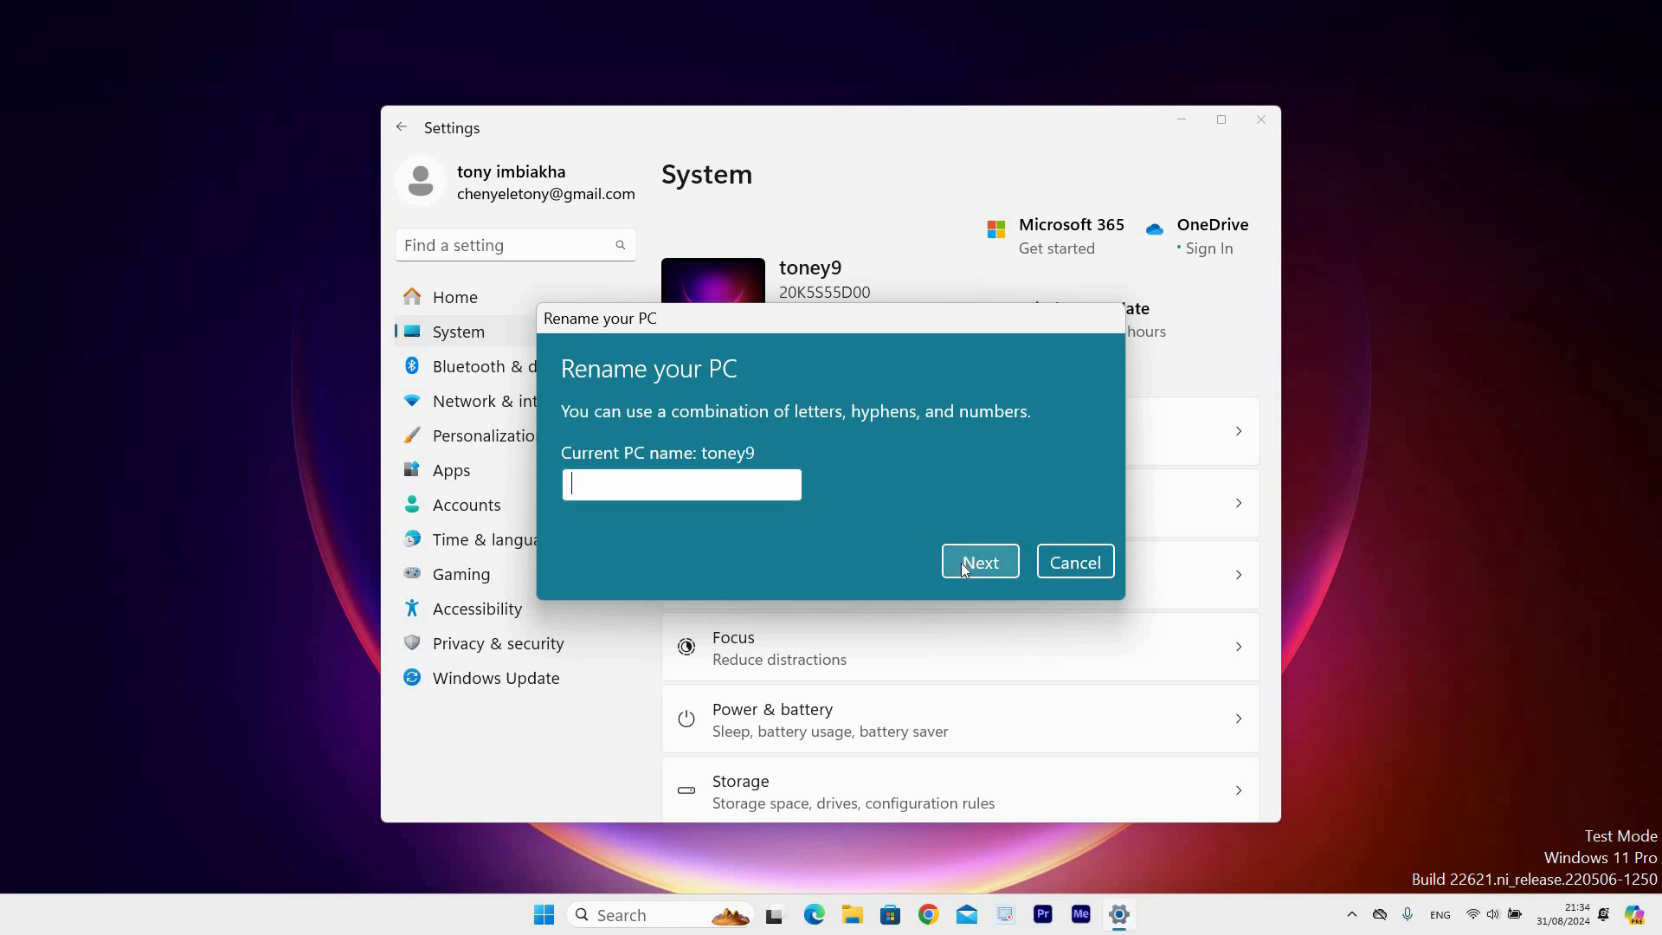
{"action": "mouse_move", "coordinate": [983, 577]}
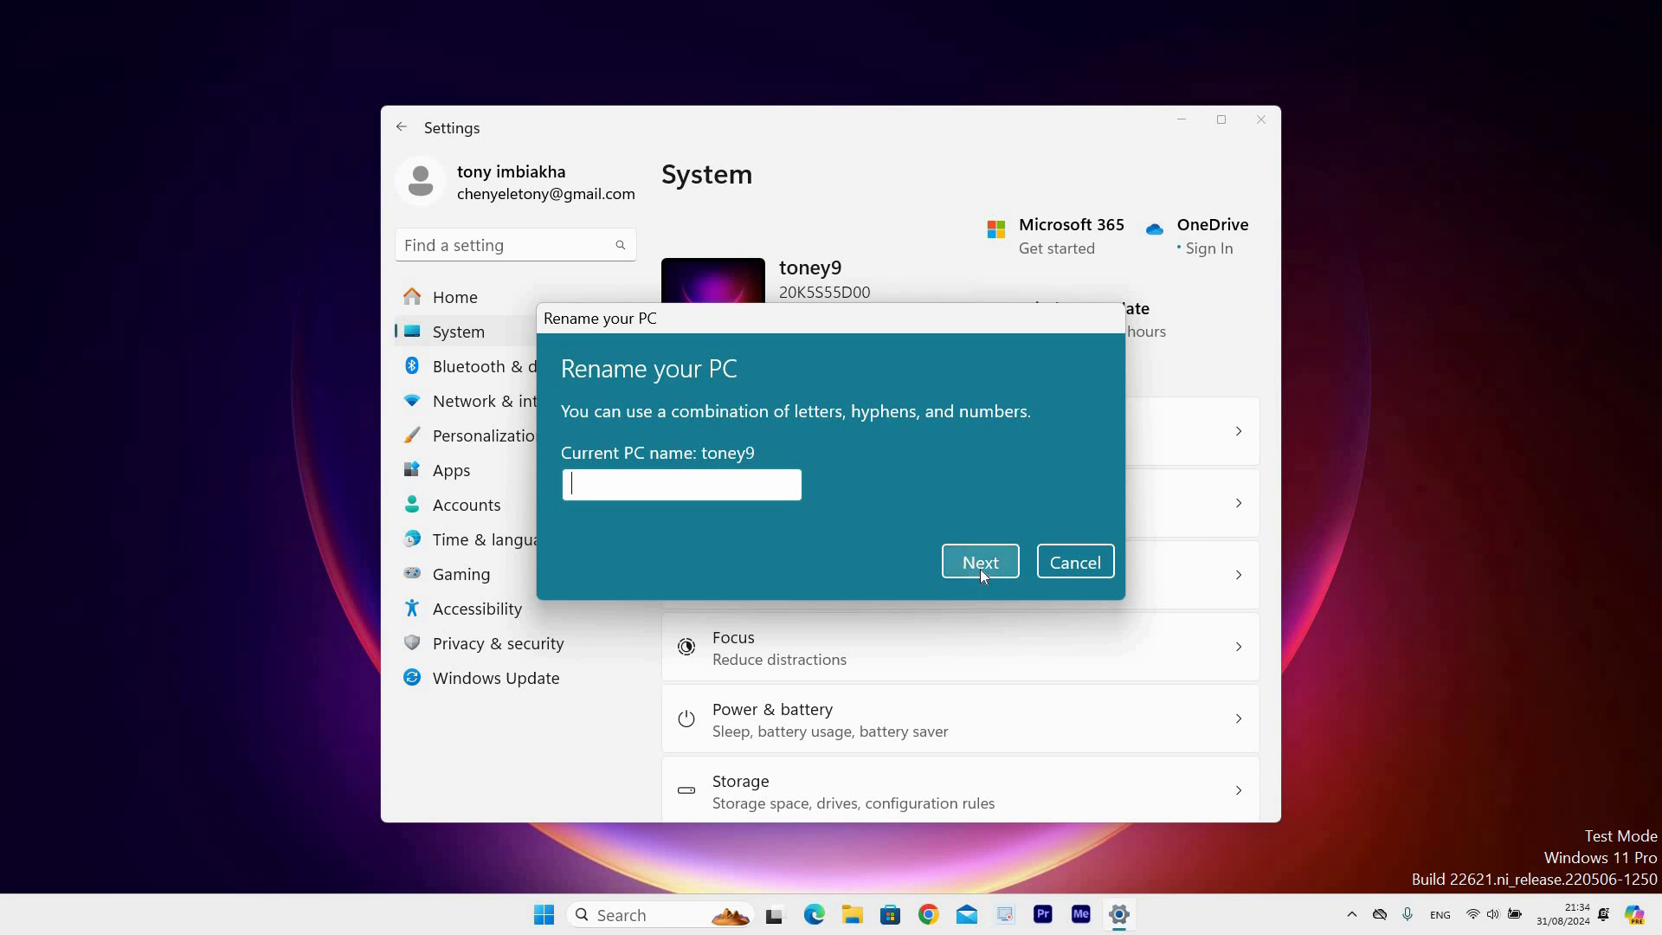
{"action": "mouse_move", "coordinate": [1035, 633]}
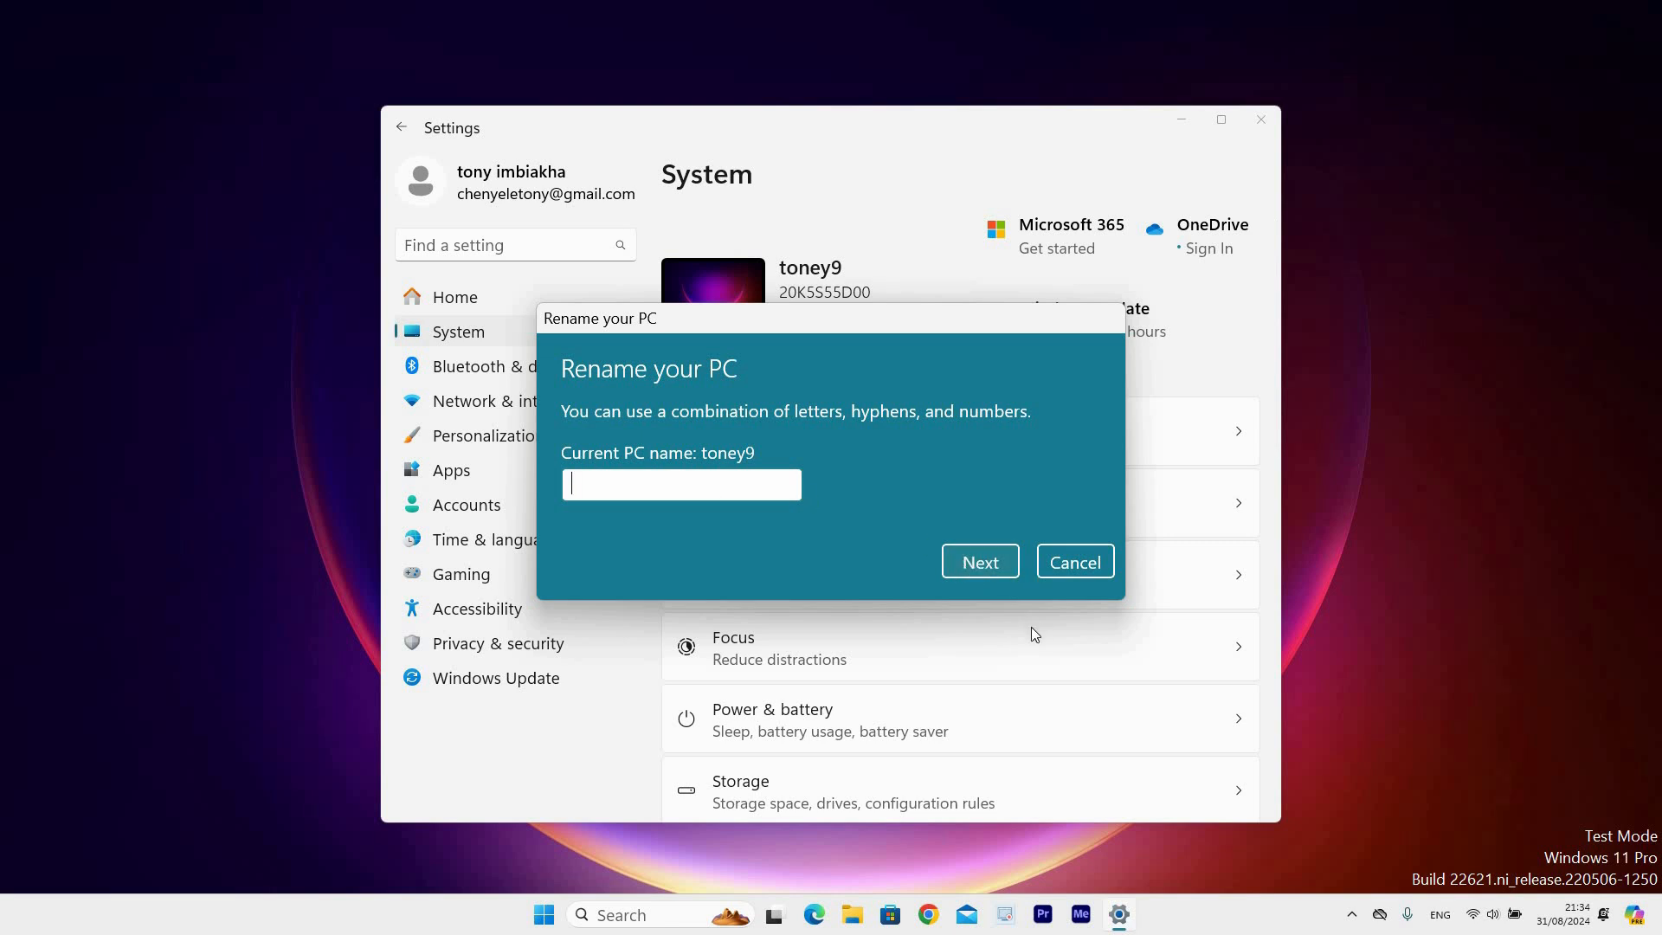